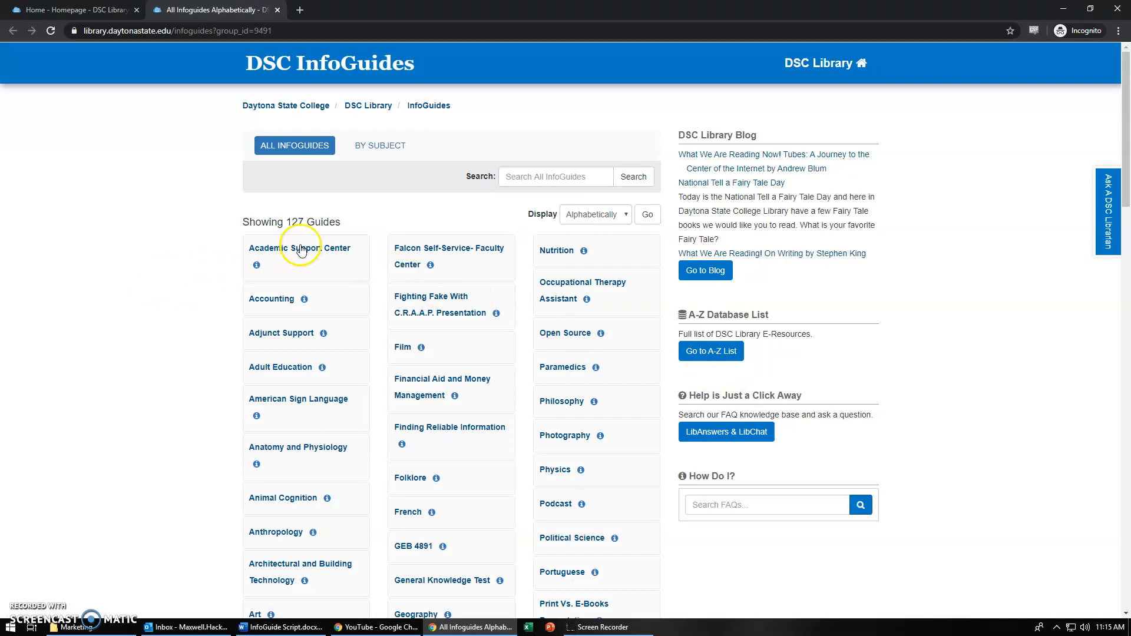
Begin a search across all InfoGuides by entering 'fal', prompting the 'falcon' suggestion.
left_click(554, 177)
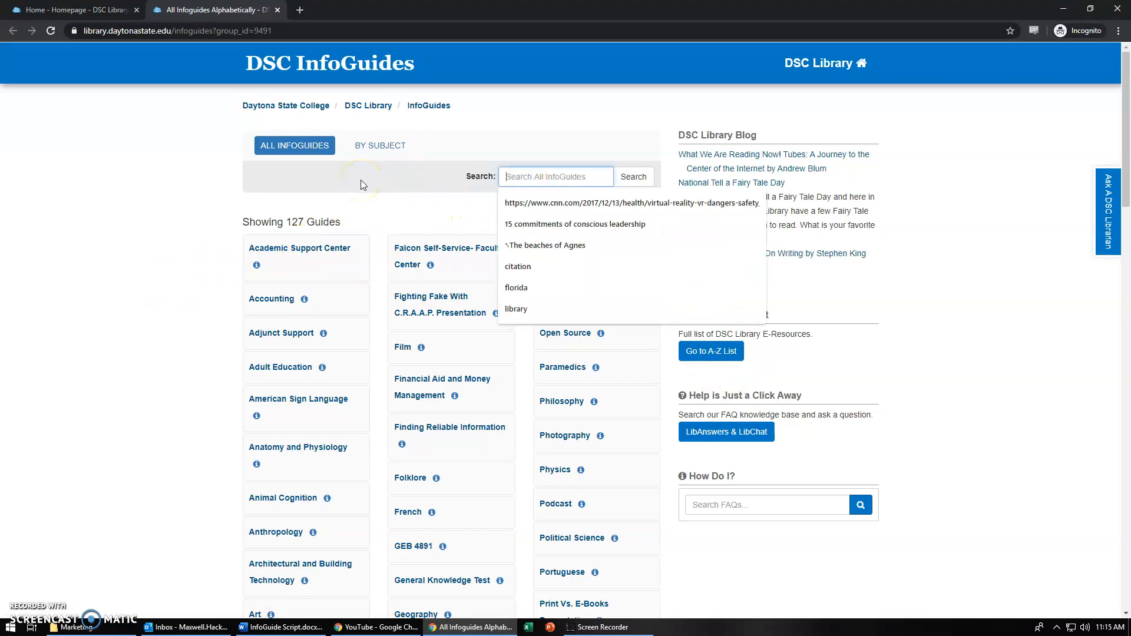
type("fal")
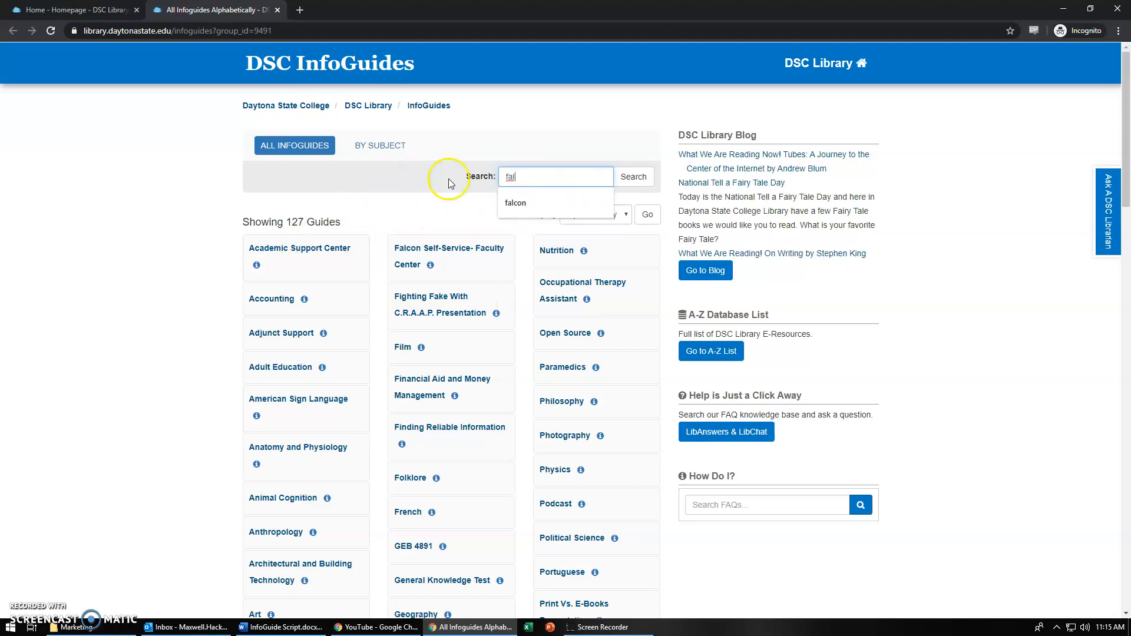
Run the 'falcon' guide search and open the Falcon Online guide home page from the results.
left_click(632, 177)
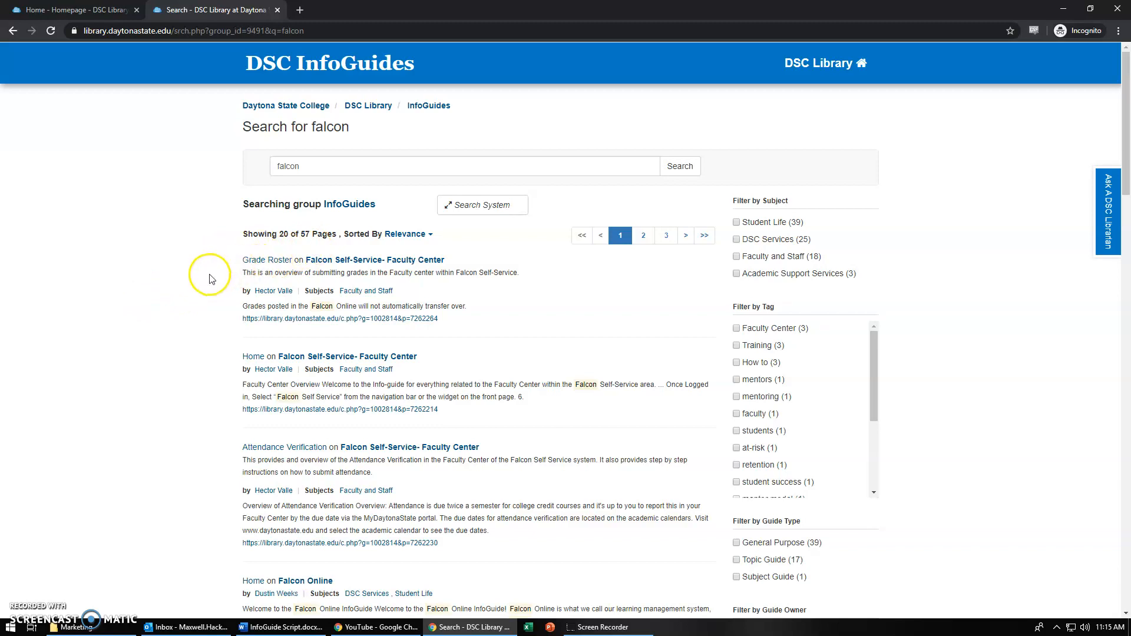
mouse_move(269, 263)
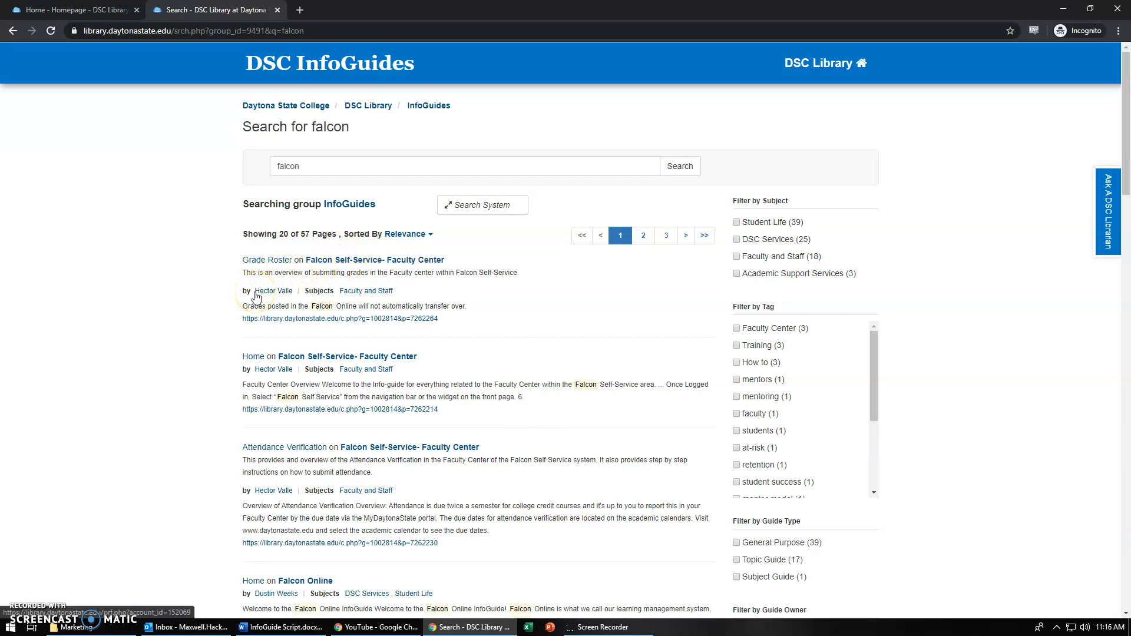
mouse_move(205, 315)
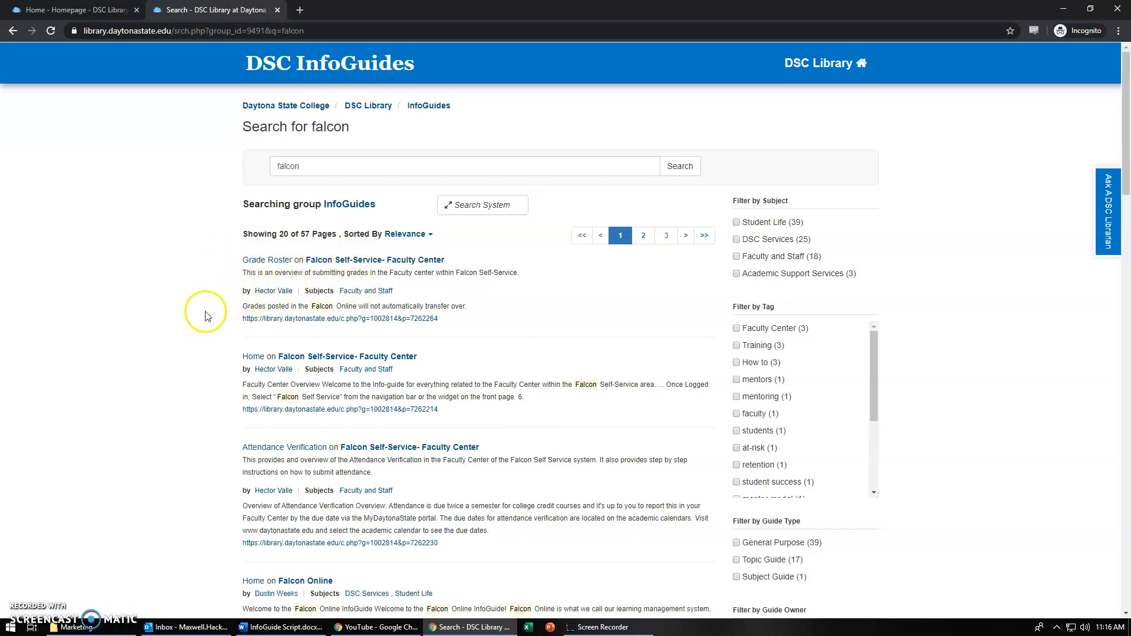
scroll("down", 3)
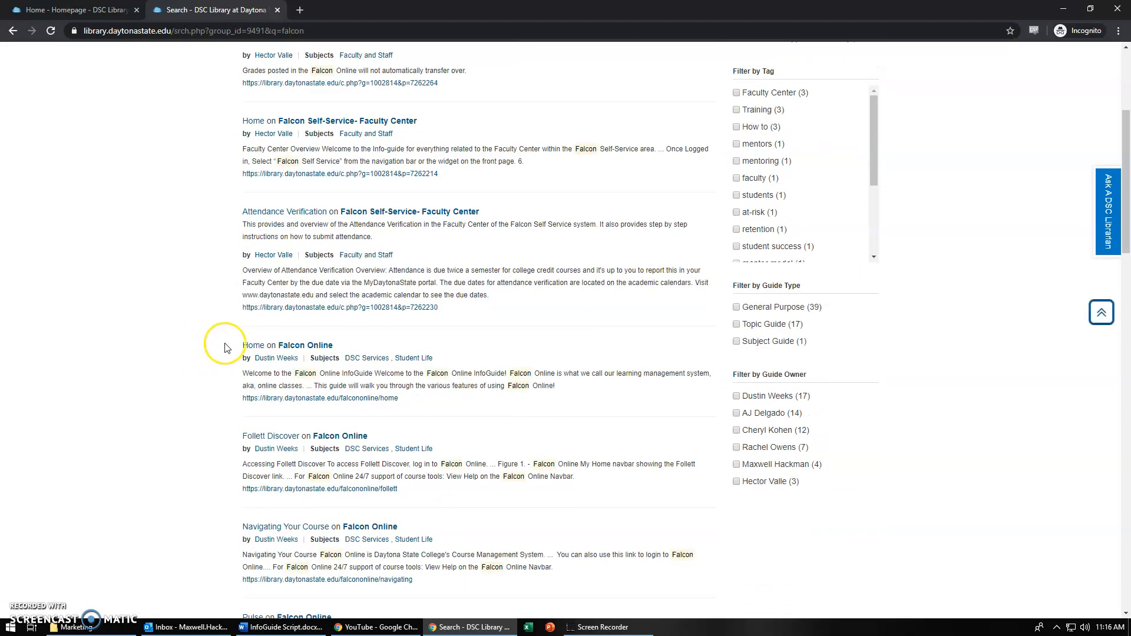
left_click(276, 345)
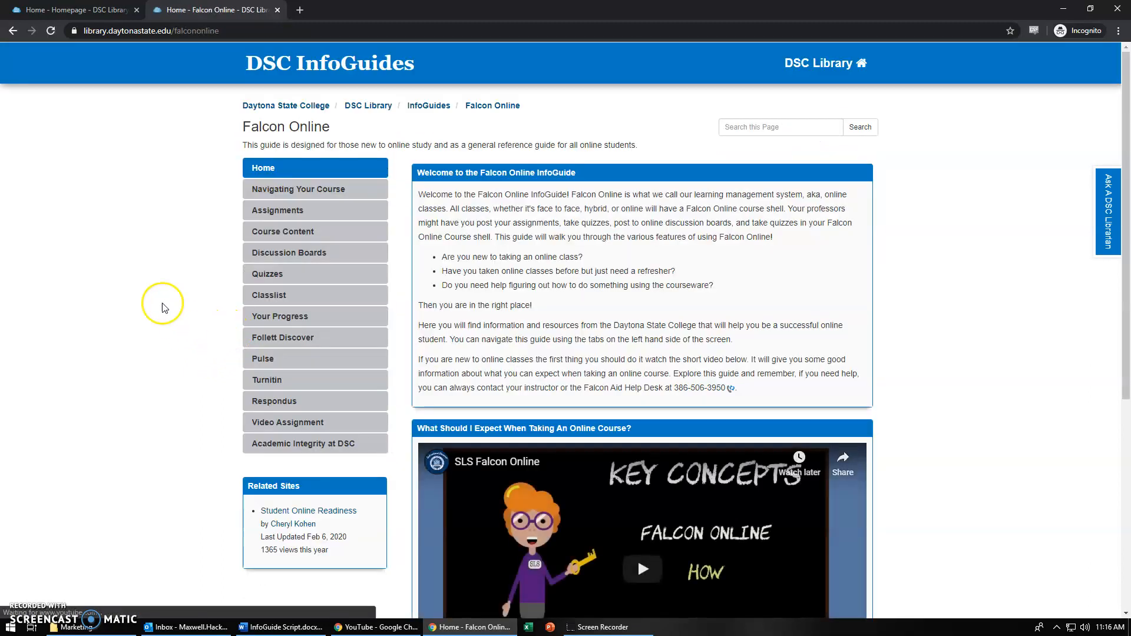
mouse_move(177, 276)
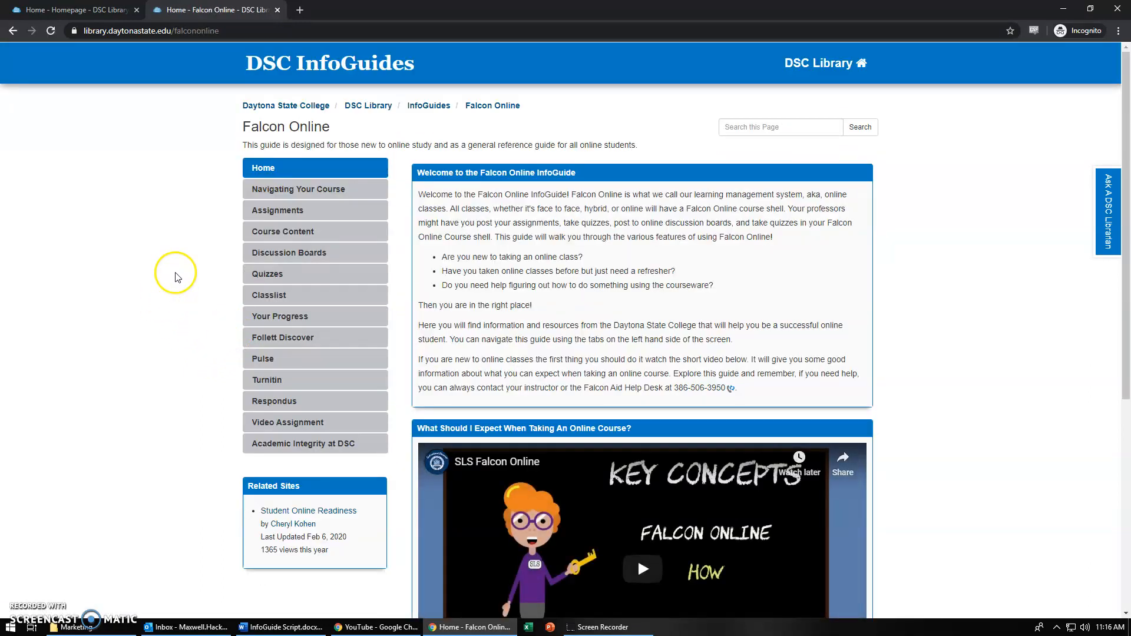
mouse_move(660, 297)
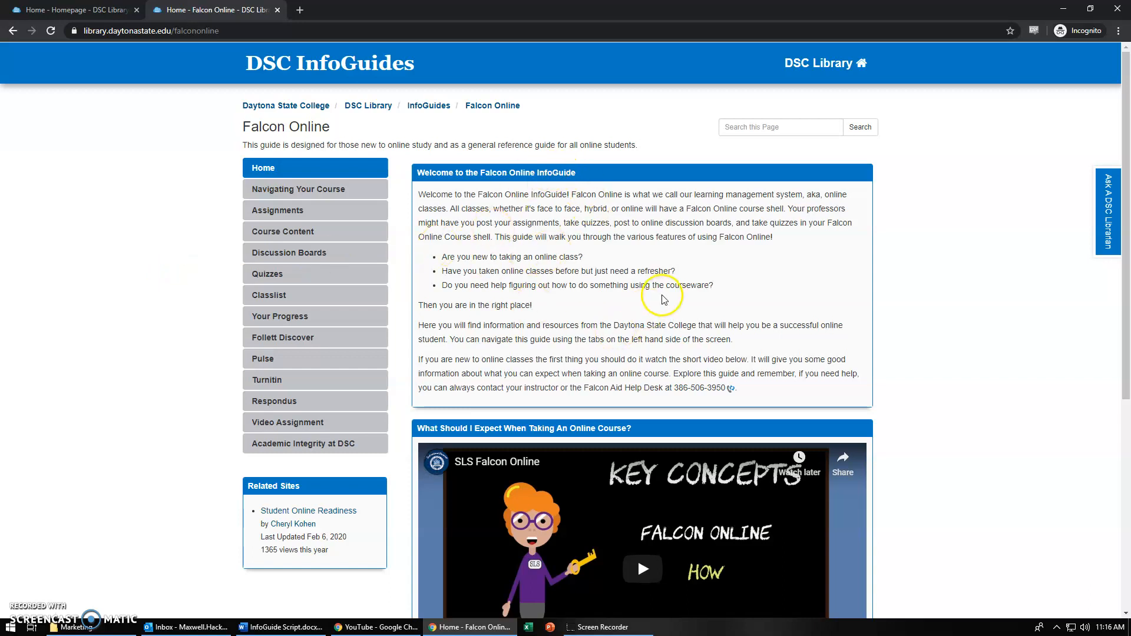
mouse_move(316, 188)
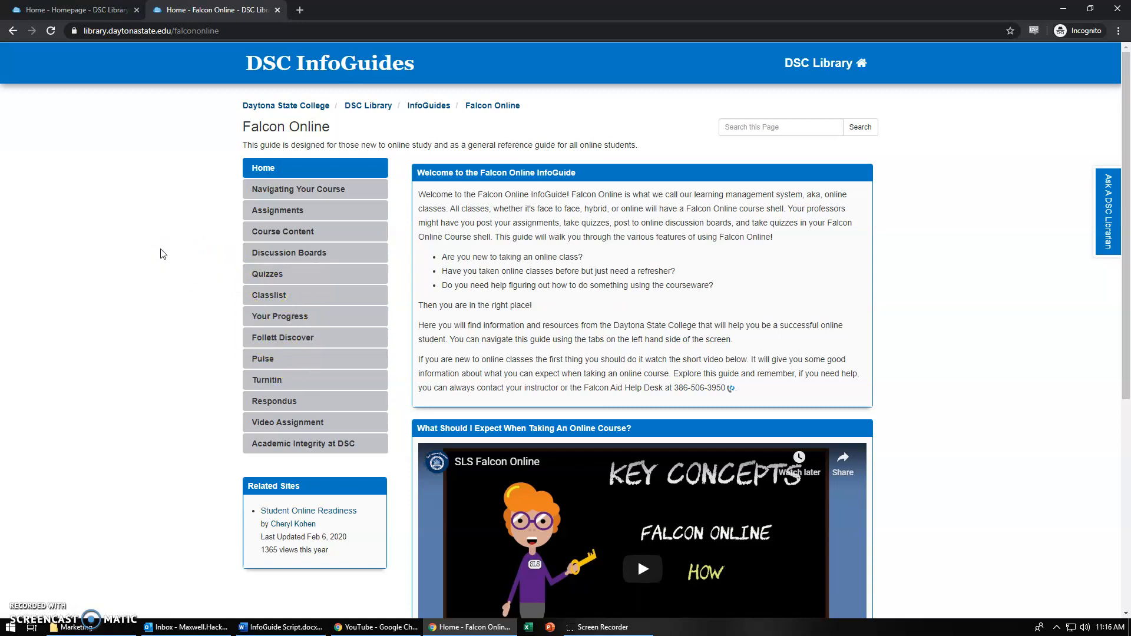
mouse_move(165, 248)
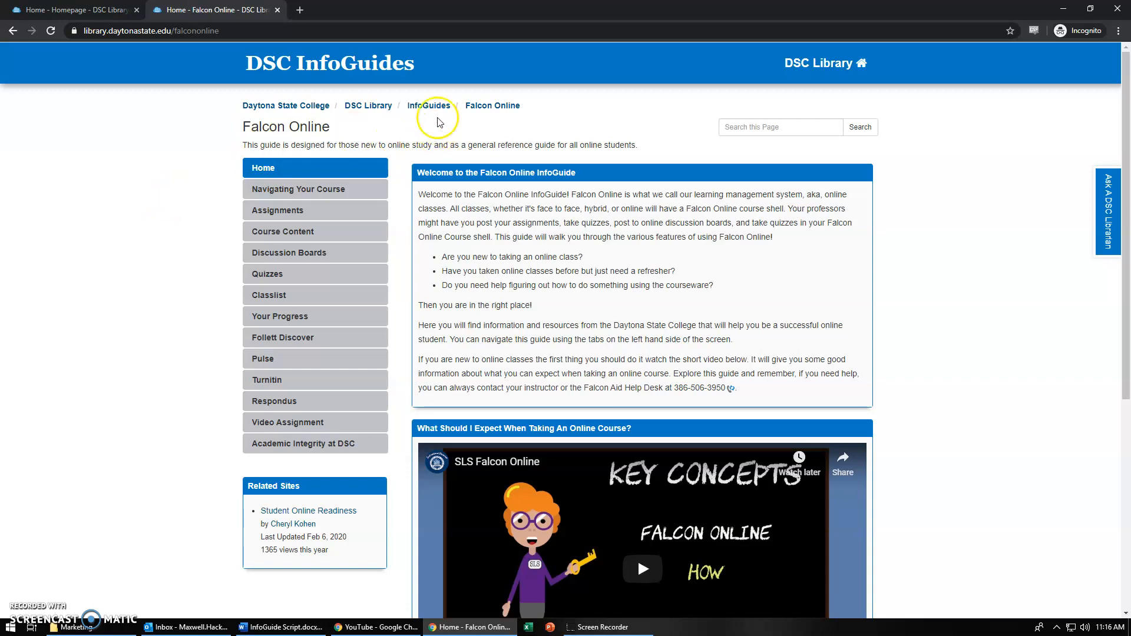
Return from the Falcon Online guide to the full list of 127 InfoGuides.
left_click(431, 105)
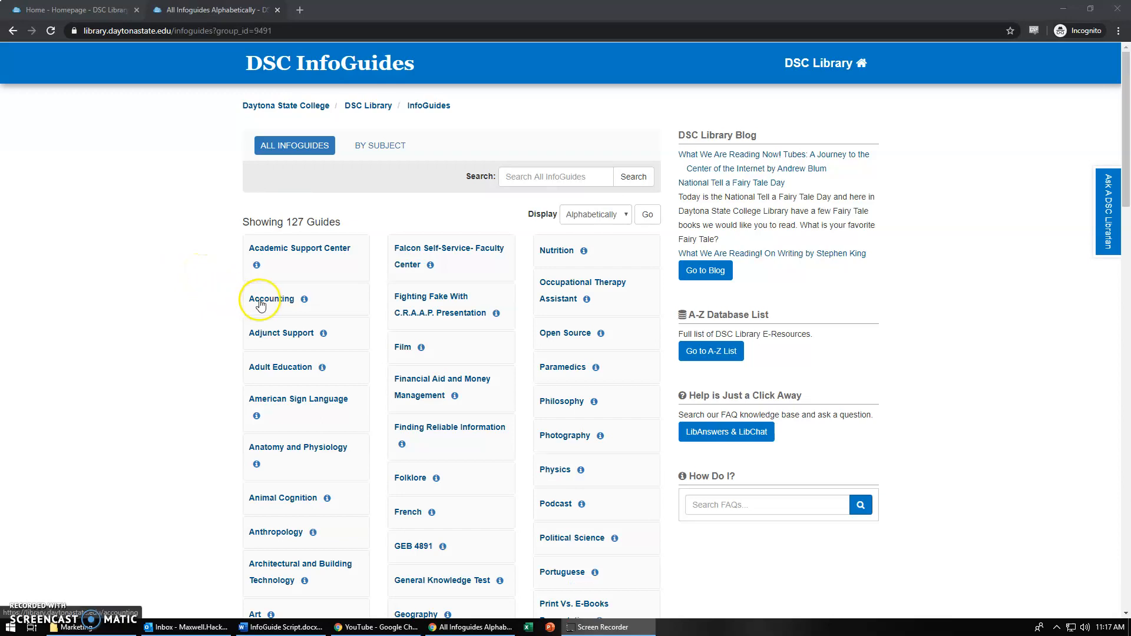
Open the Accounting guide and view its Articles & Databases page of business databases.
left_click(269, 298)
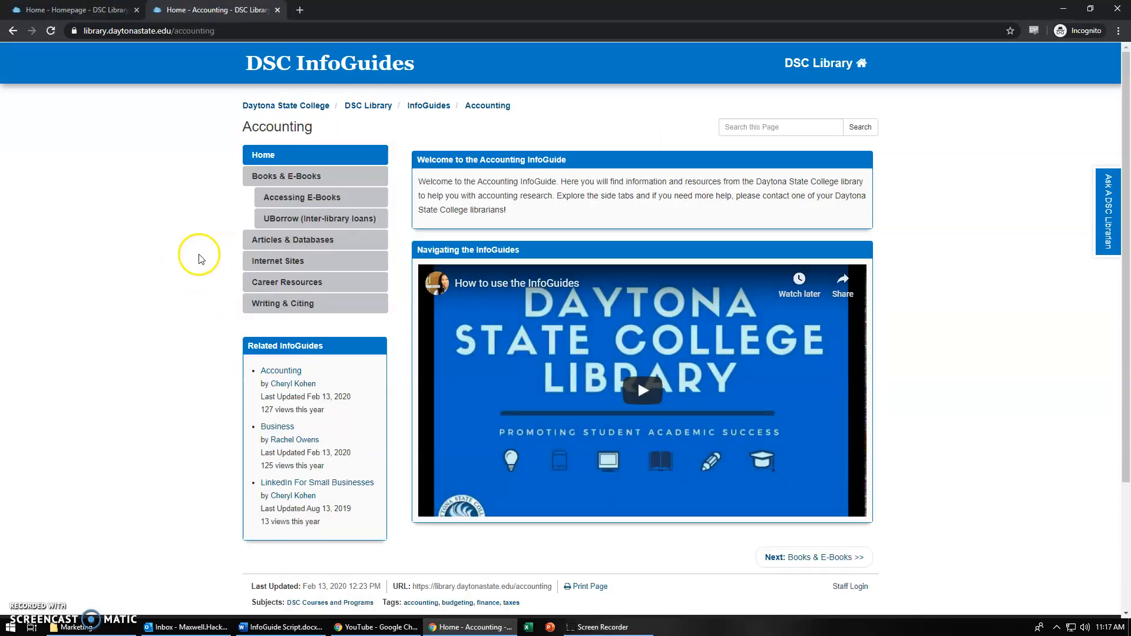
mouse_move(213, 269)
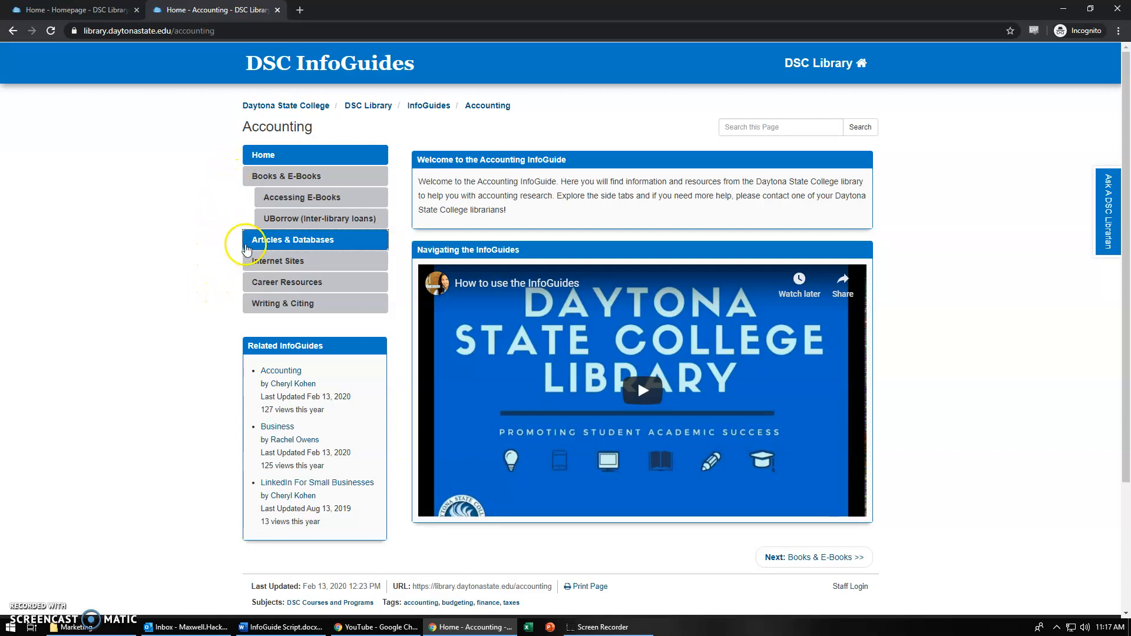
left_click(293, 240)
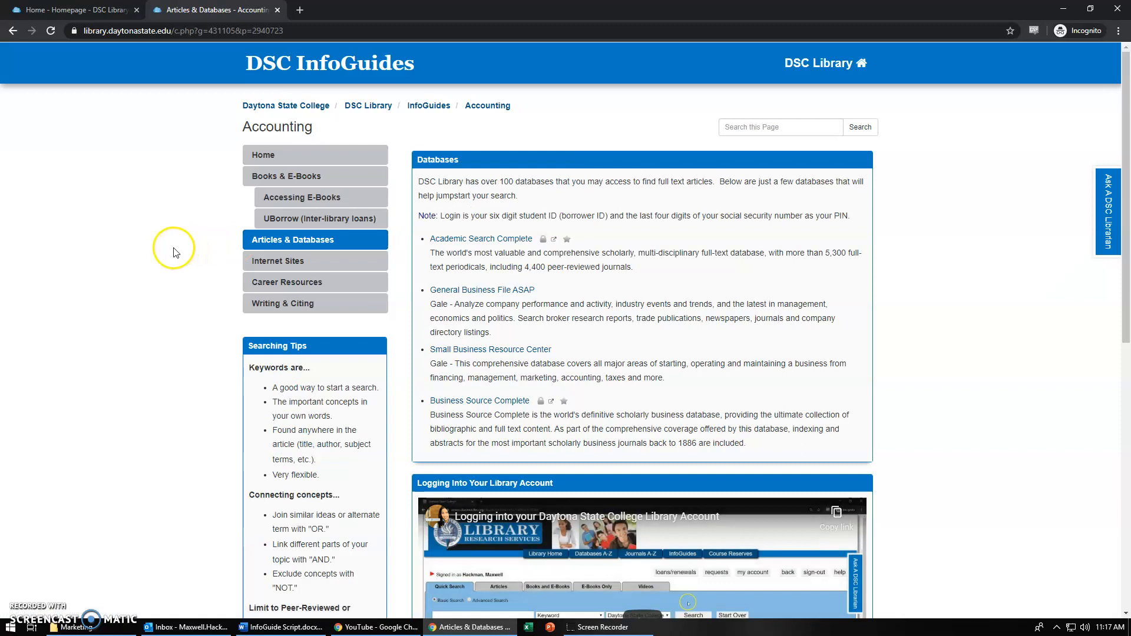
mouse_move(616, 349)
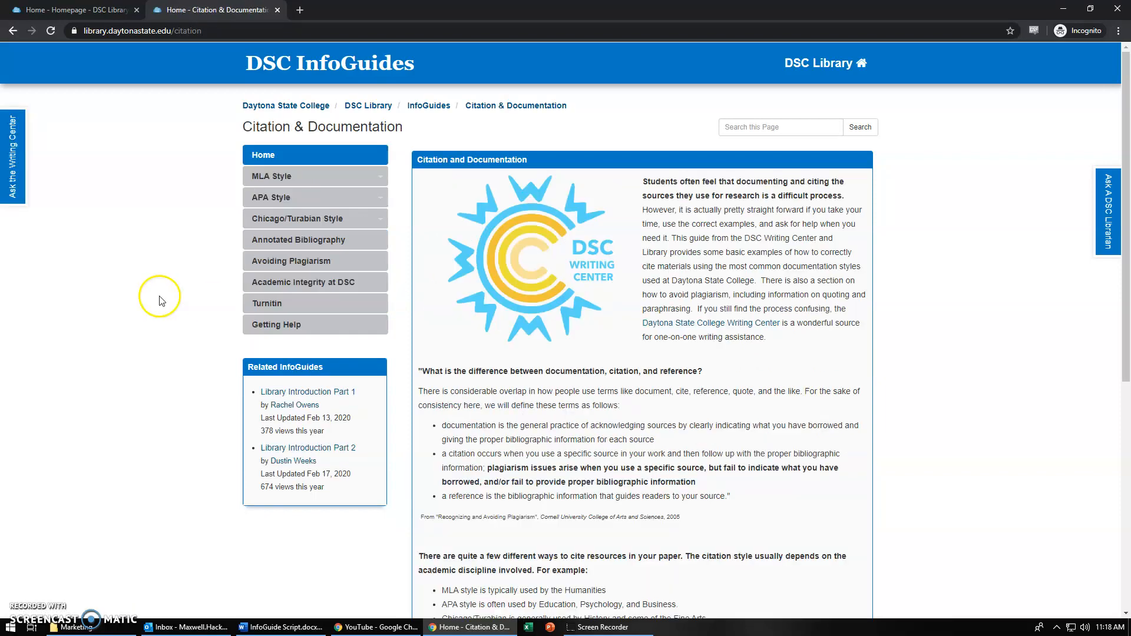
mouse_move(168, 295)
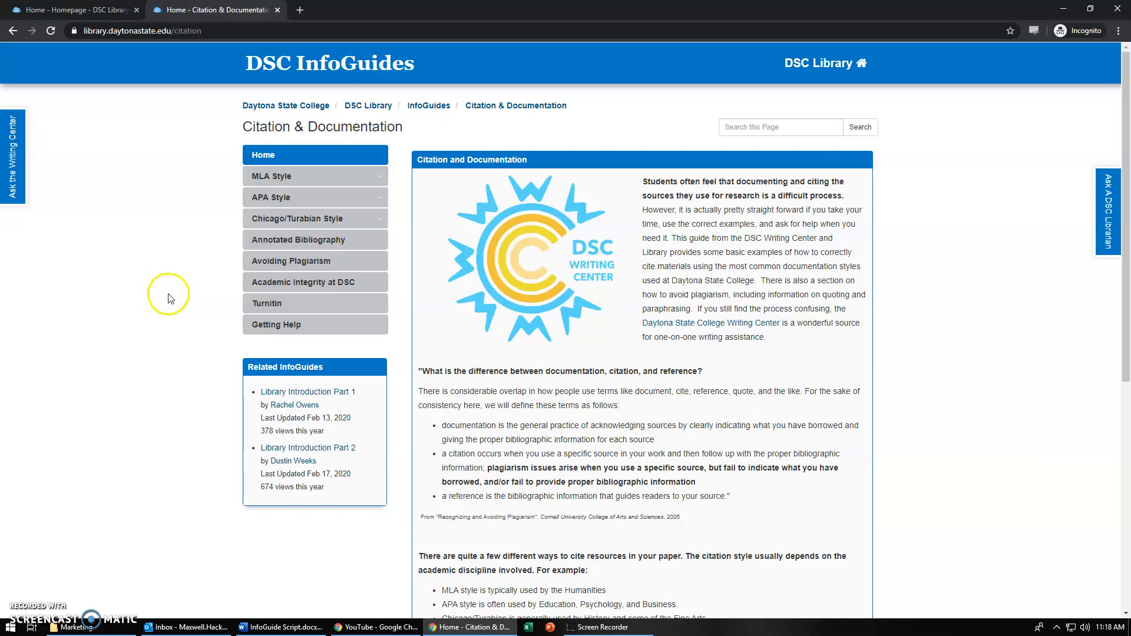
mouse_move(191, 269)
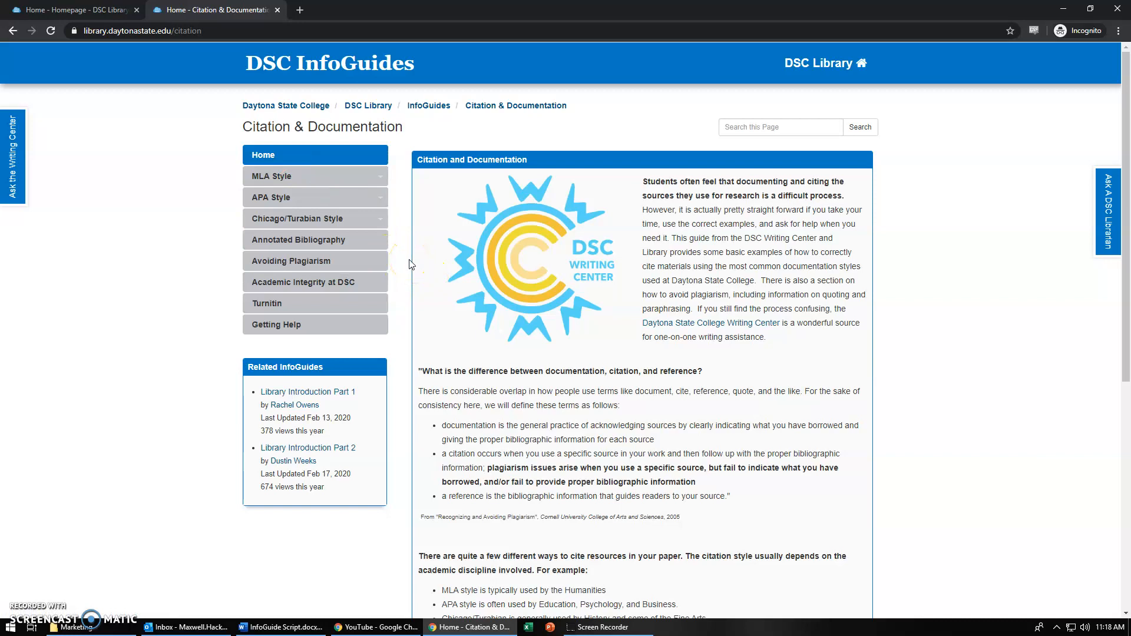
Open the Writing Center chat panel on the Citation & Documentation guide.
left_click(8, 157)
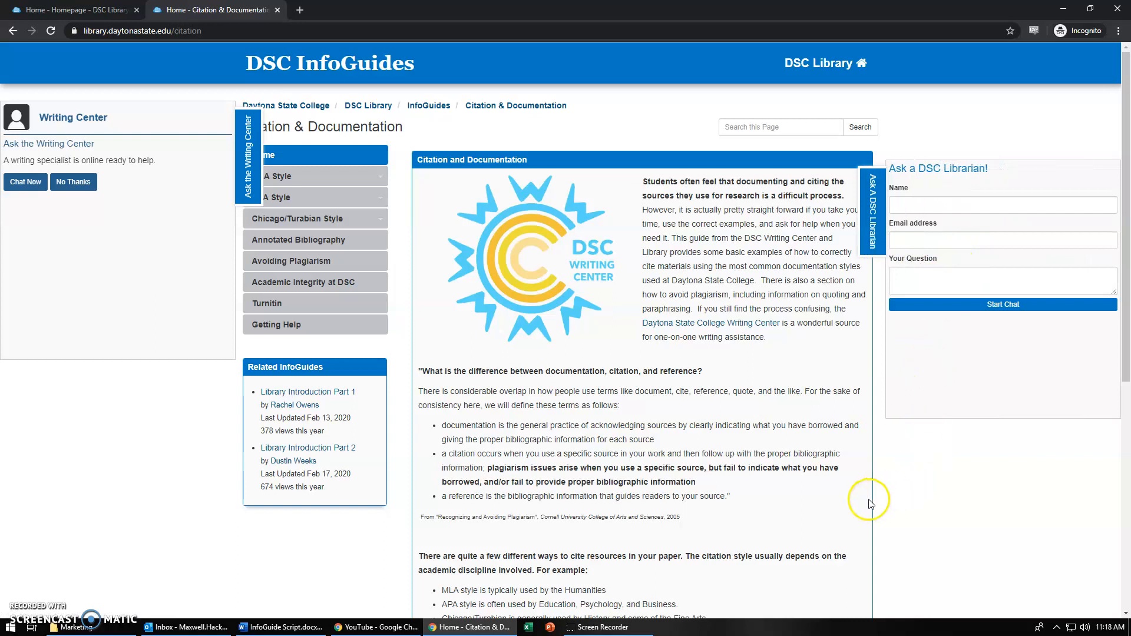
mouse_move(17, 615)
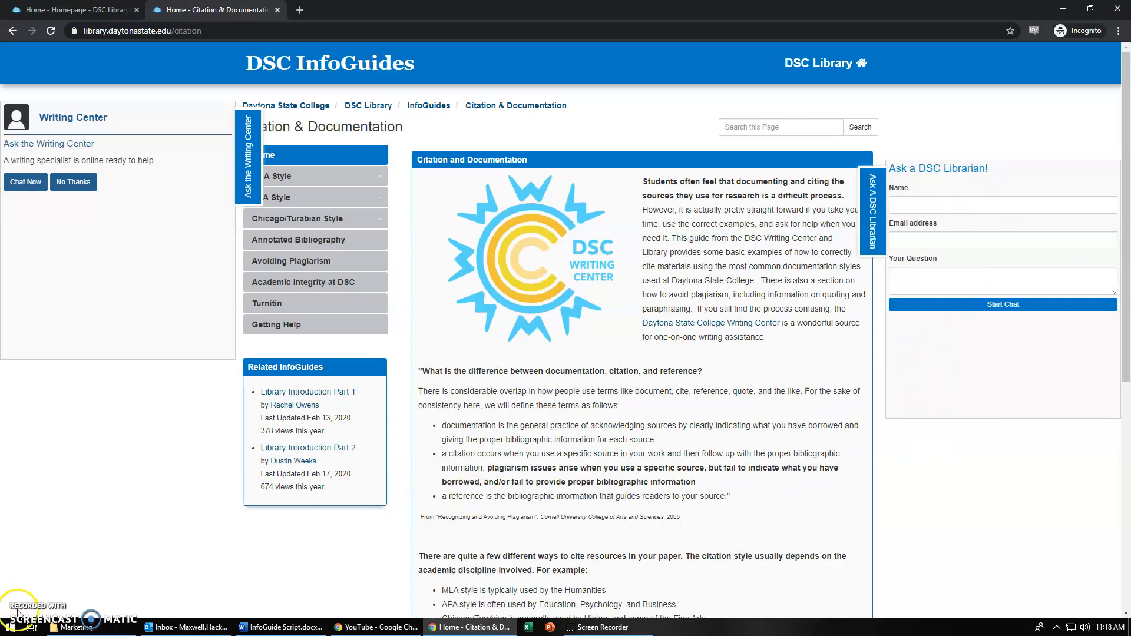